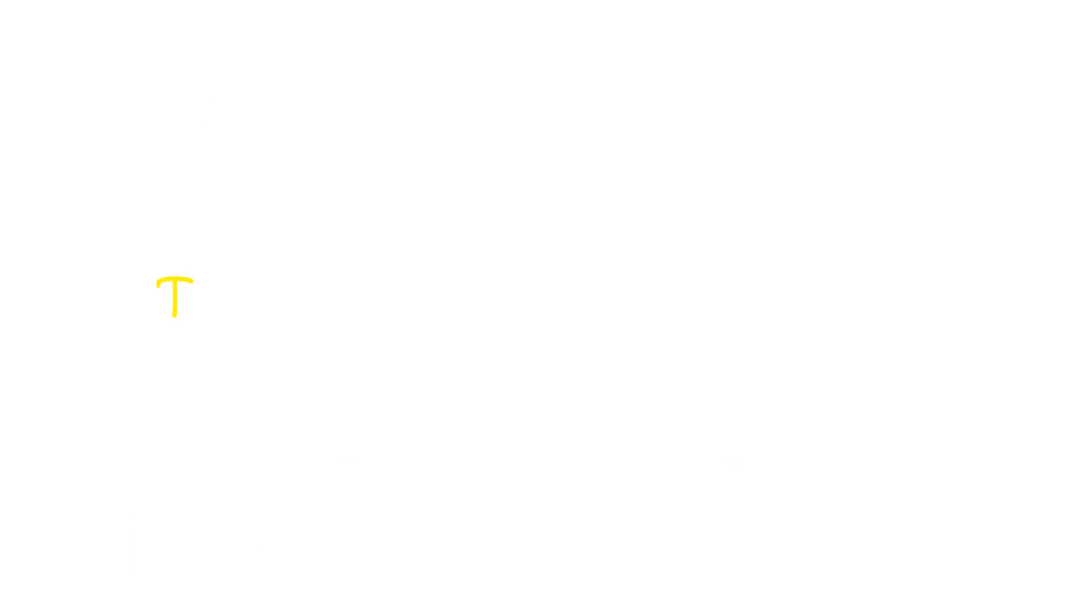
type("Techniques of Customer Analytics")
type("1)First step in Customer Analytics is to understand customer. Based on customer transacti")
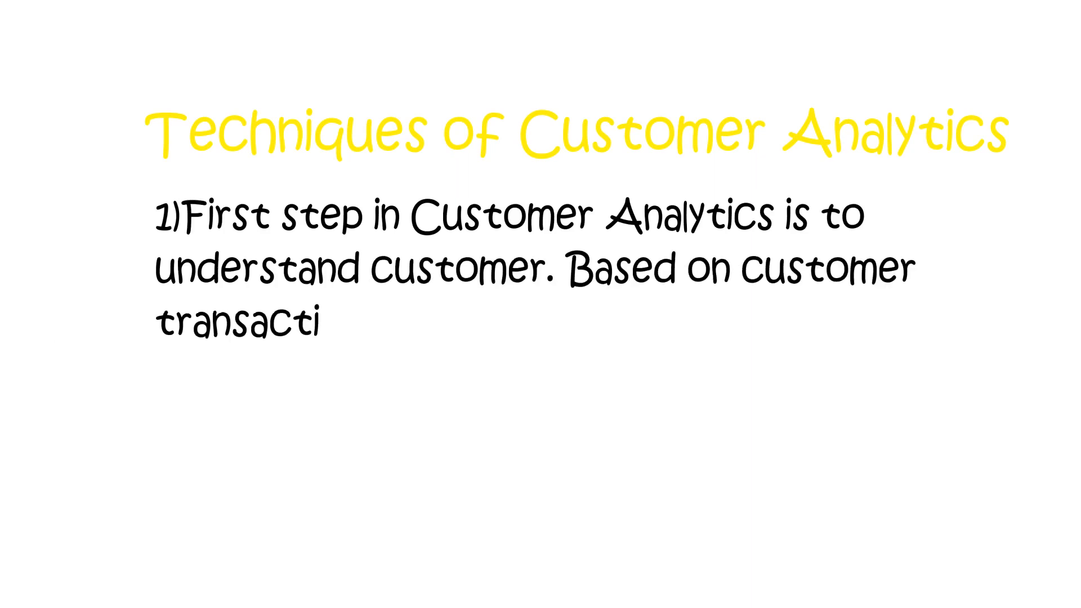
type("on we can perform Customer Profitability analysis.")
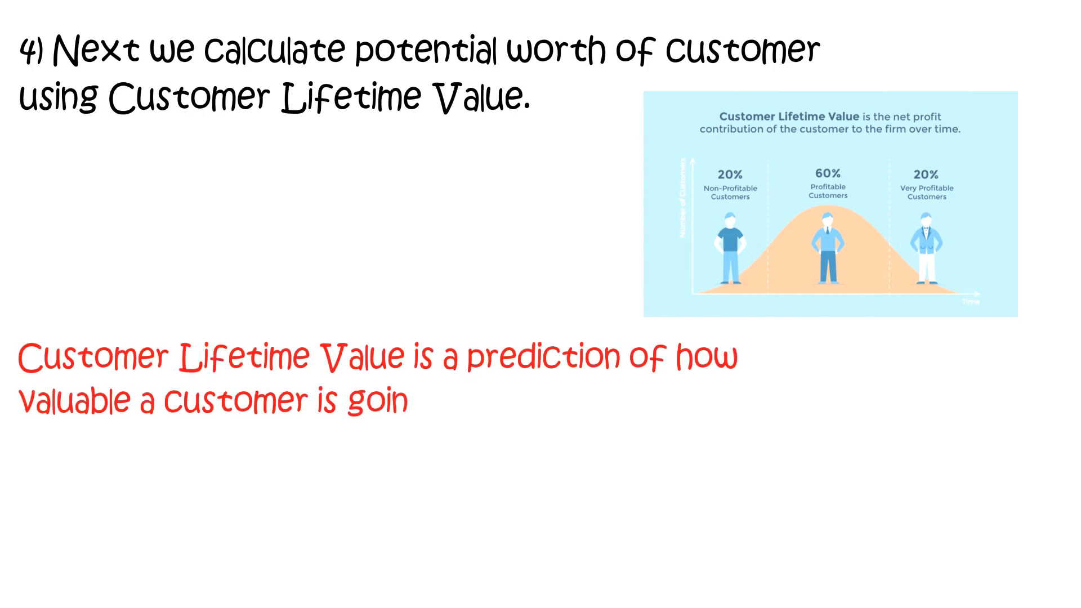
type("g to be to your business over a specific period of time.")
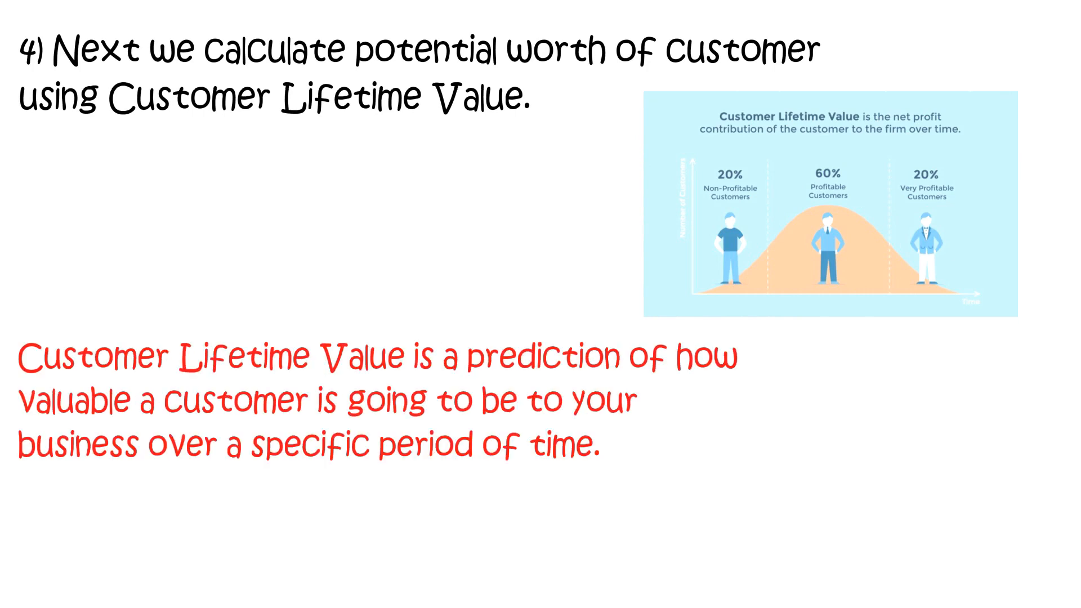